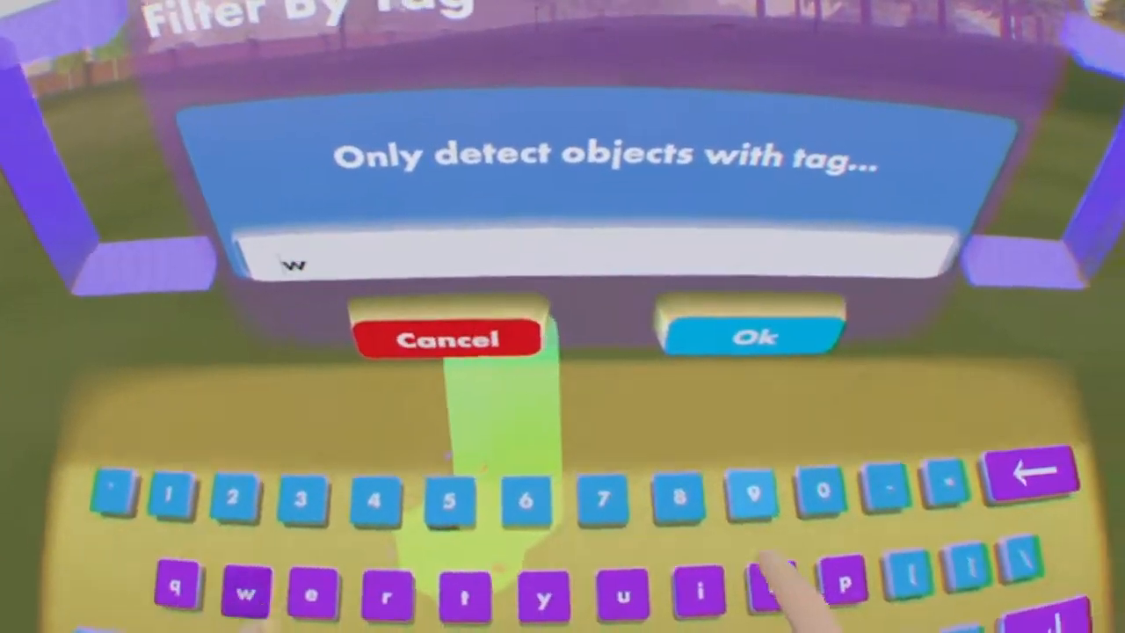
Step: Enter the tag name so only objects with that tag are detected
click(751, 337)
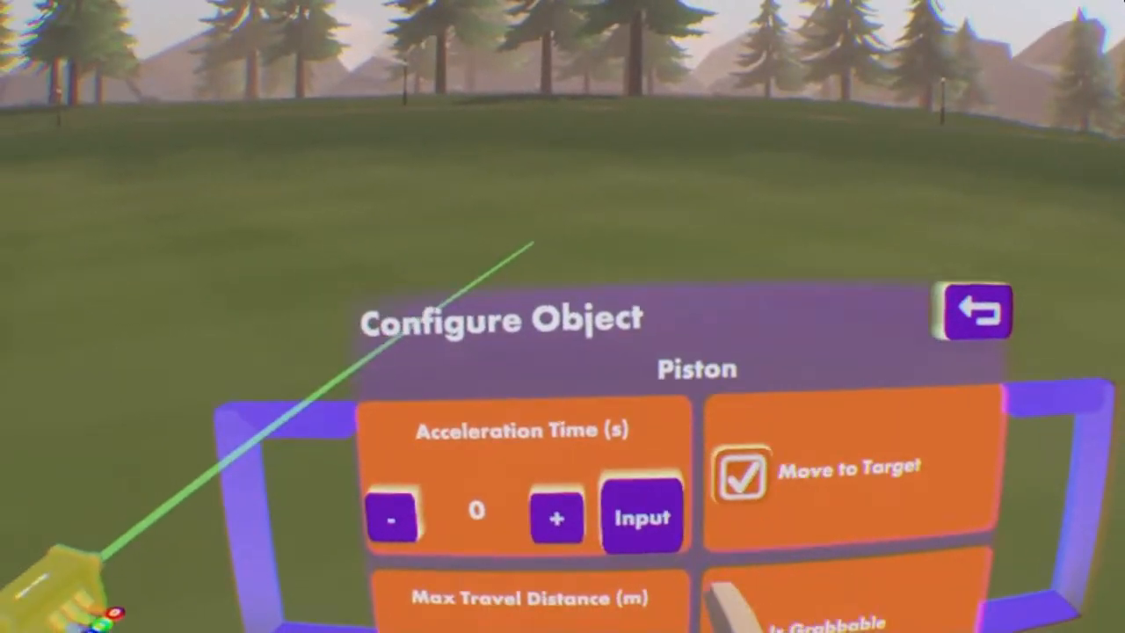
Step: Enter a new digit for the piston's acceleration time on the keypad
click(641, 516)
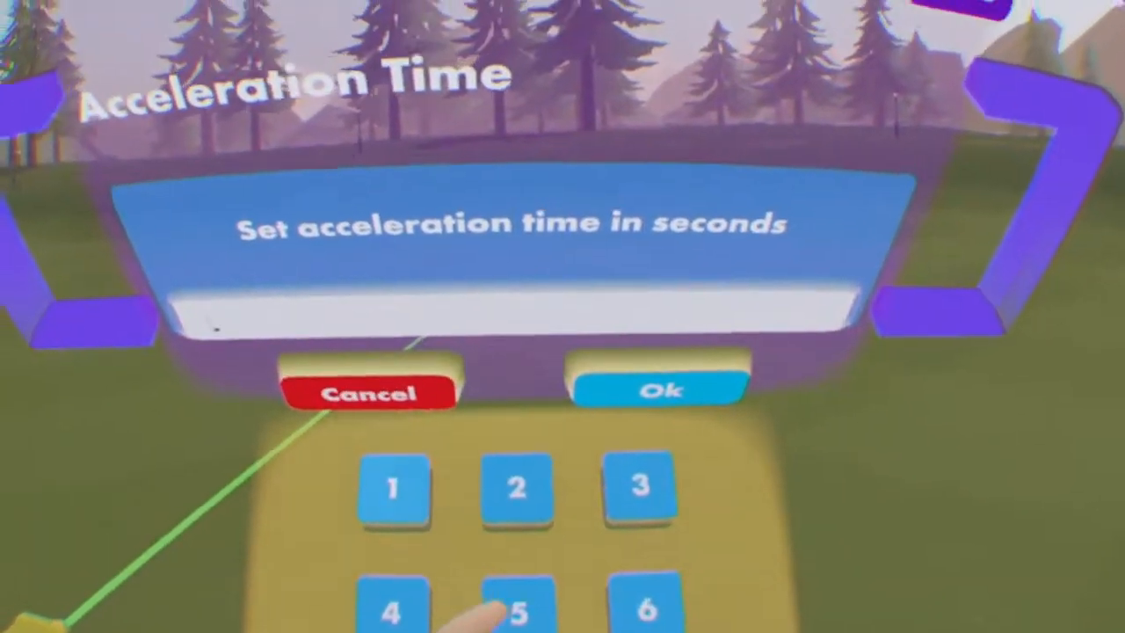
click(577, 489)
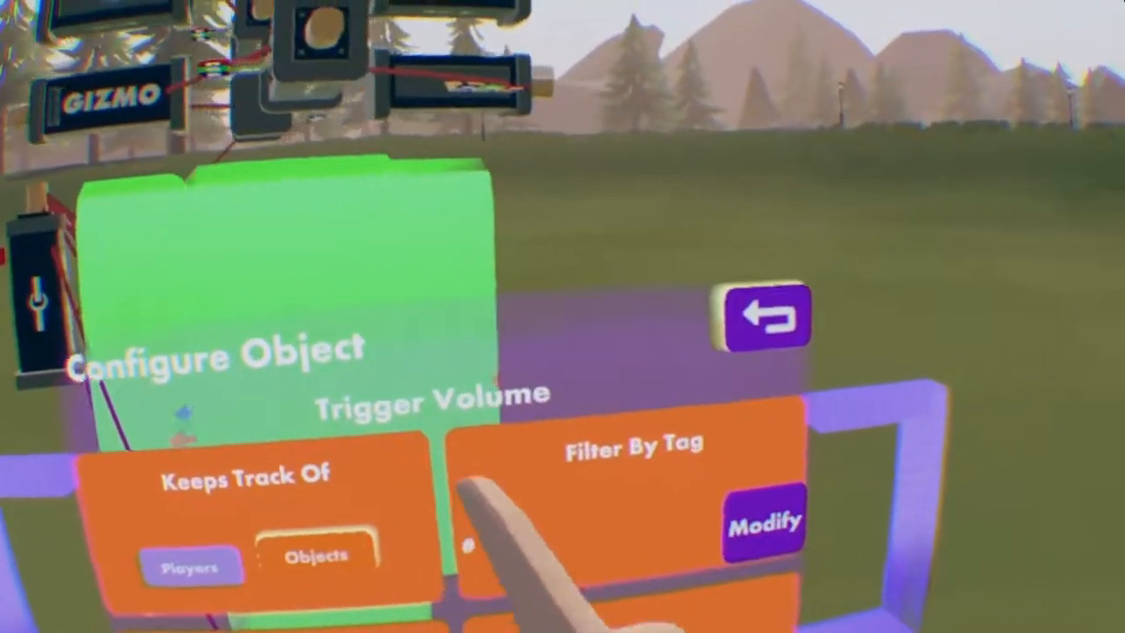
Step: Modify which tag the trigger volume filters for
click(762, 519)
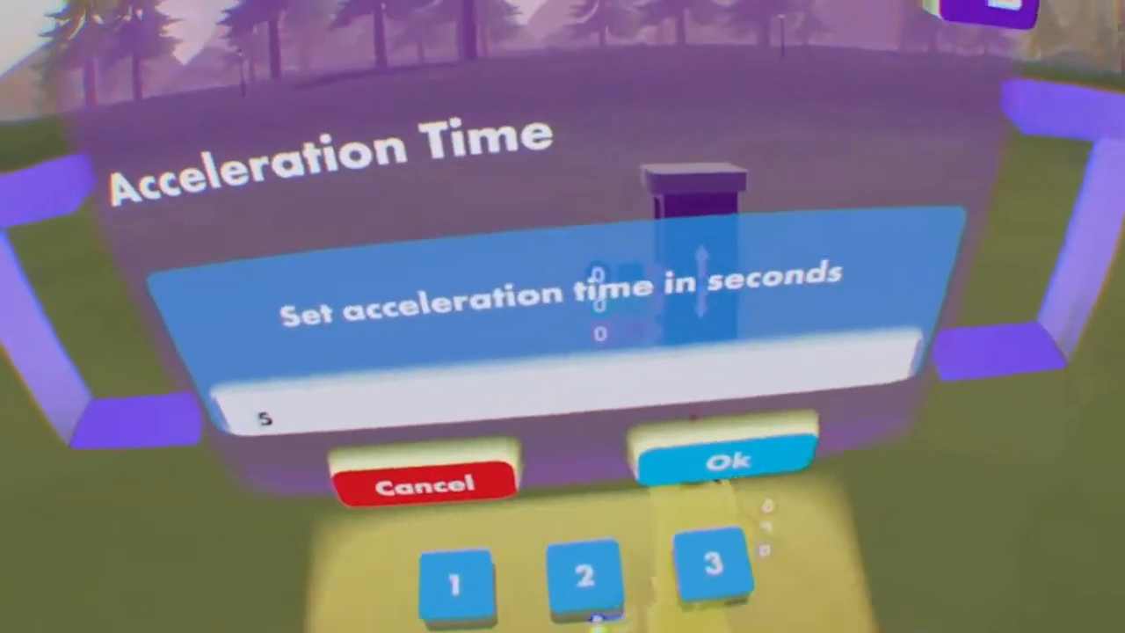
Step: Confirm 5 seconds as the piston's acceleration time
click(715, 460)
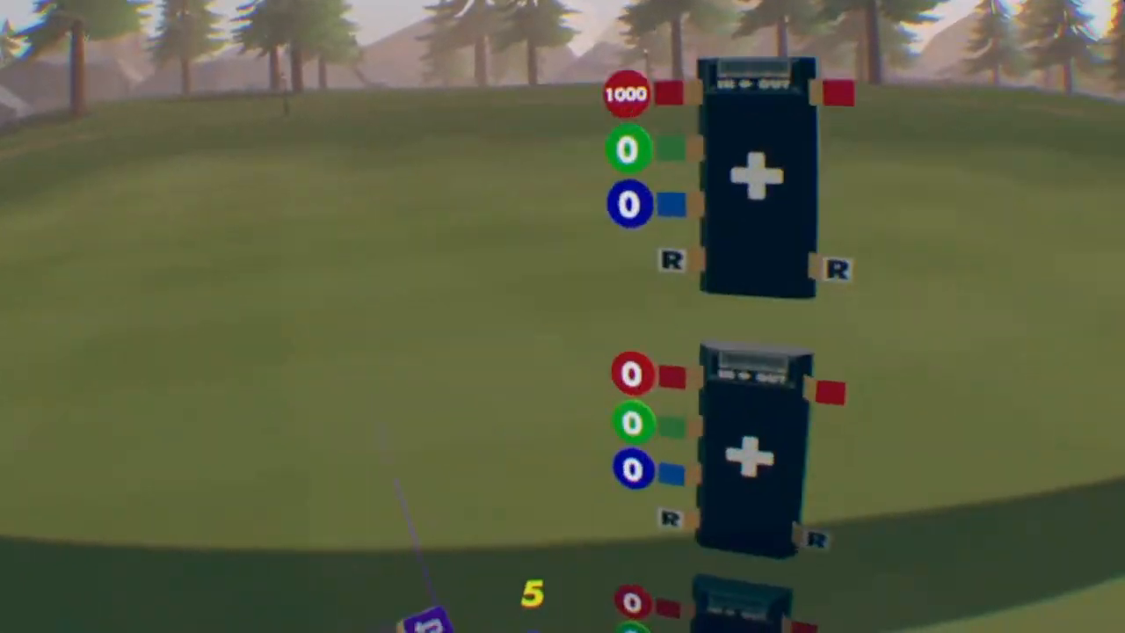
click(670, 261)
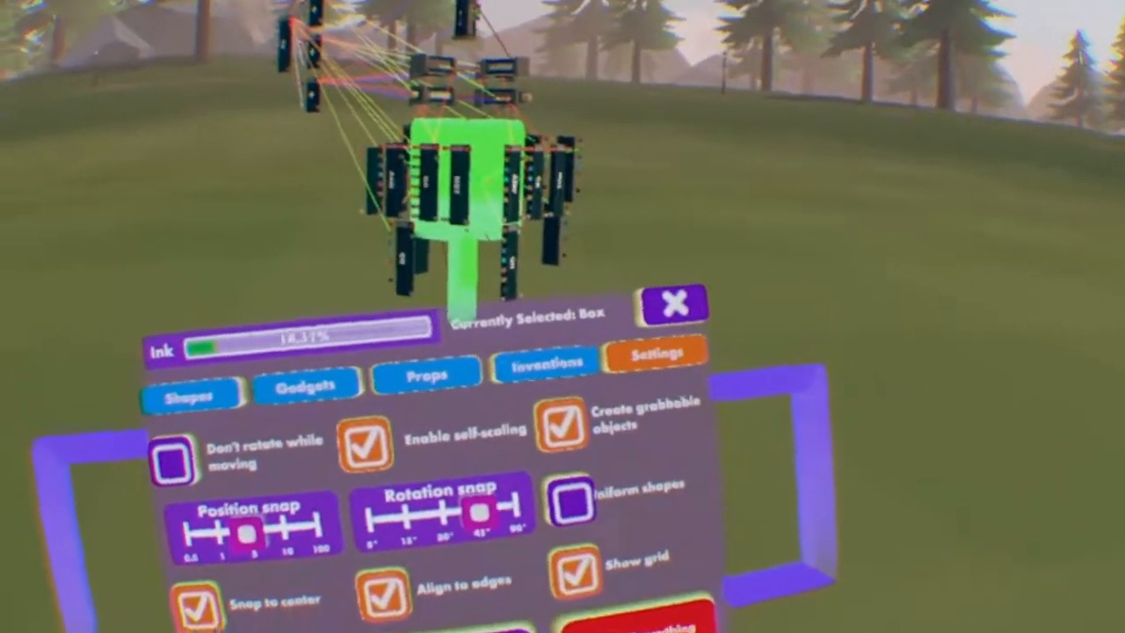
click(672, 303)
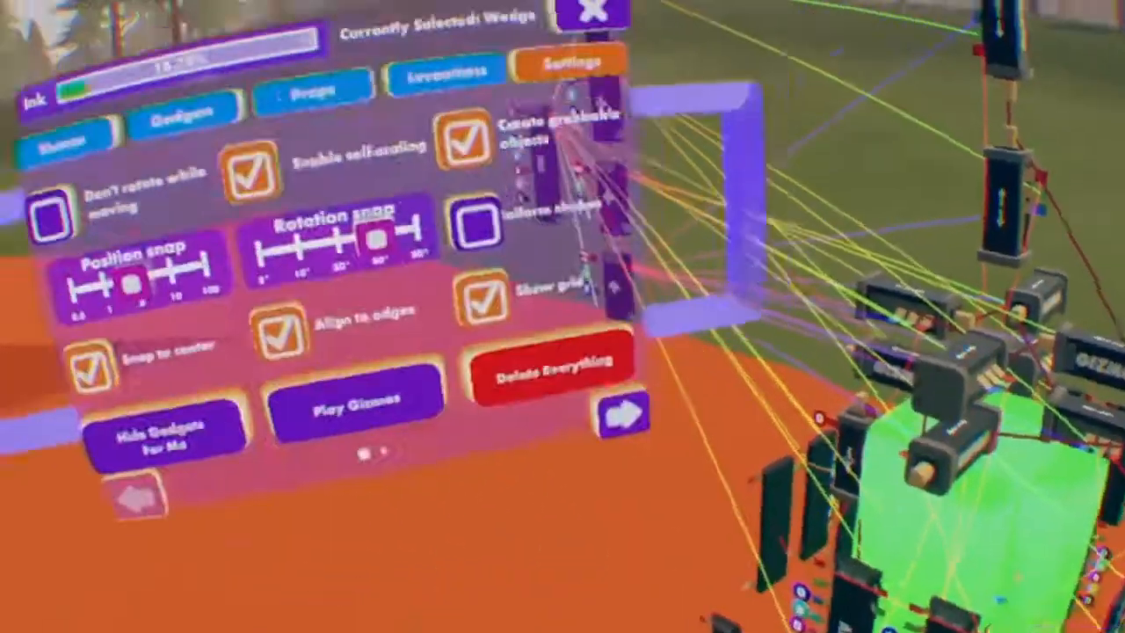
click(357, 401)
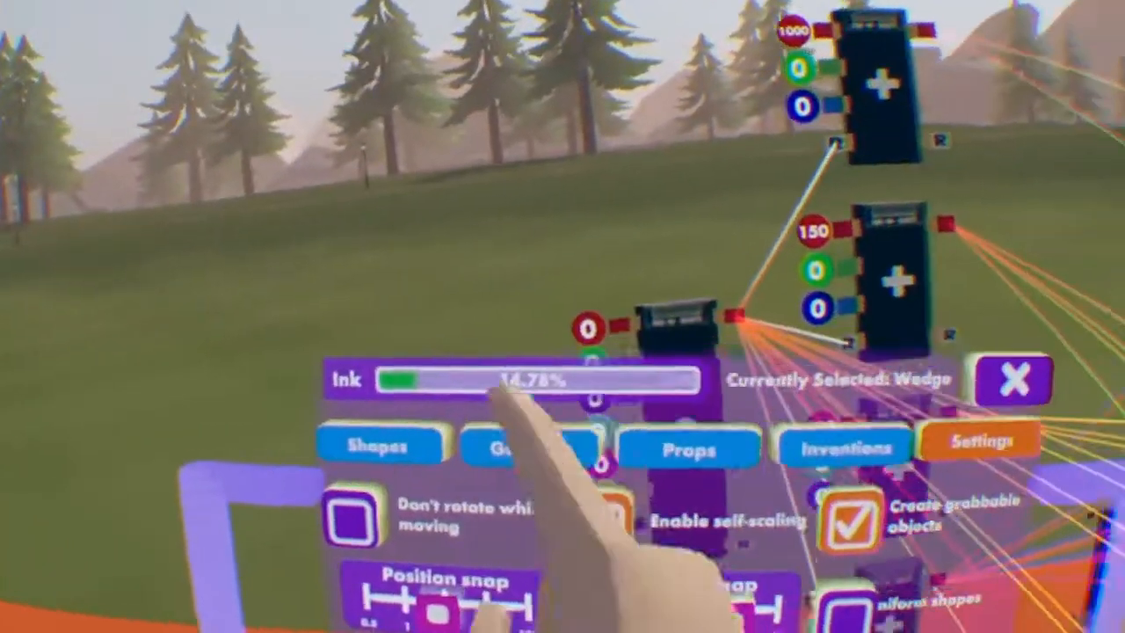
Step: Pick the Button prop from the palette's Props section as the reset button
click(528, 448)
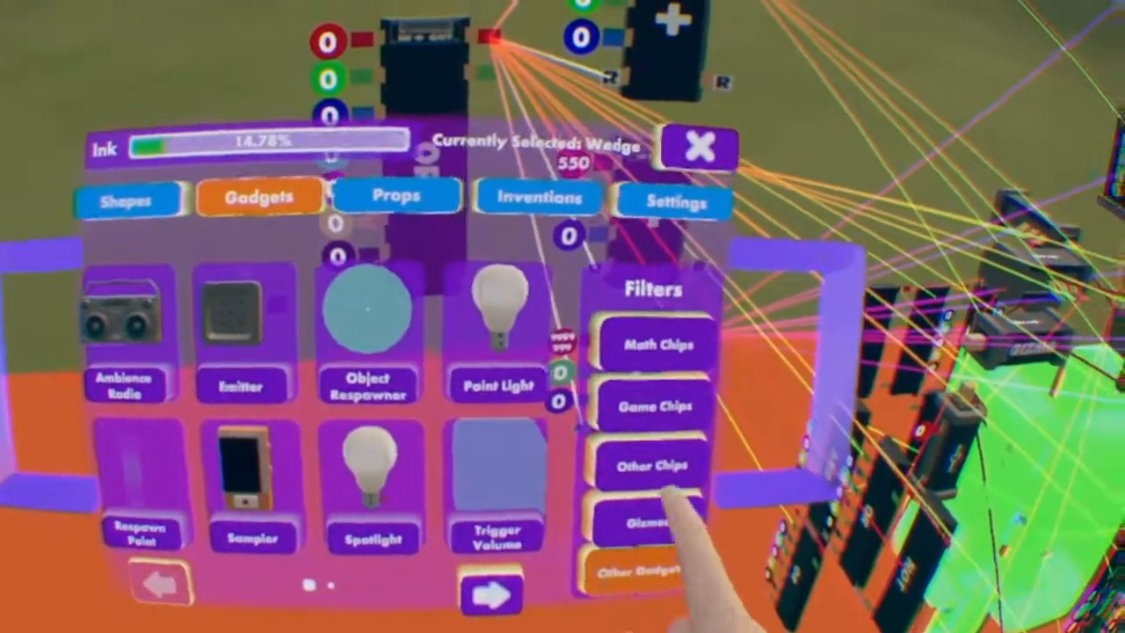
click(396, 195)
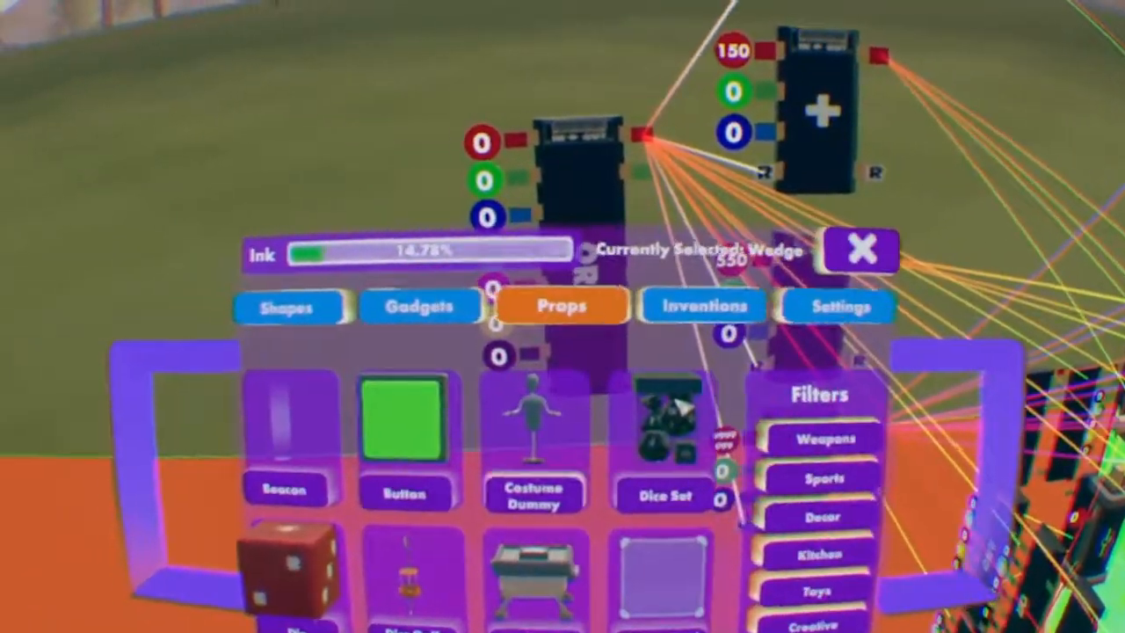
click(862, 249)
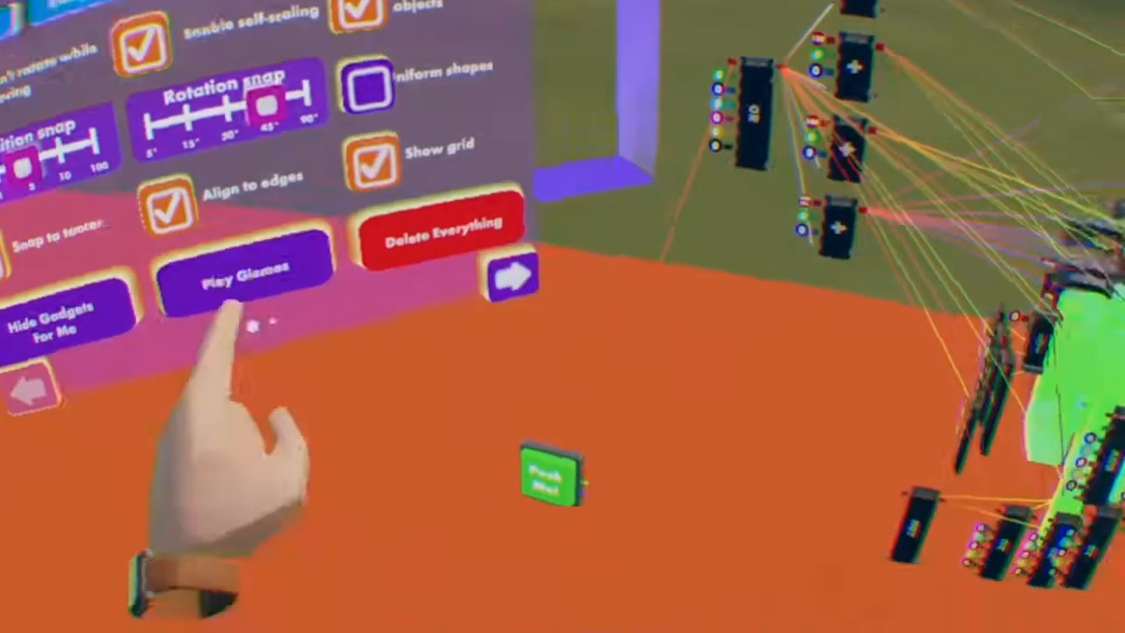
Step: Switch on Play Gizmos to run the build
click(244, 281)
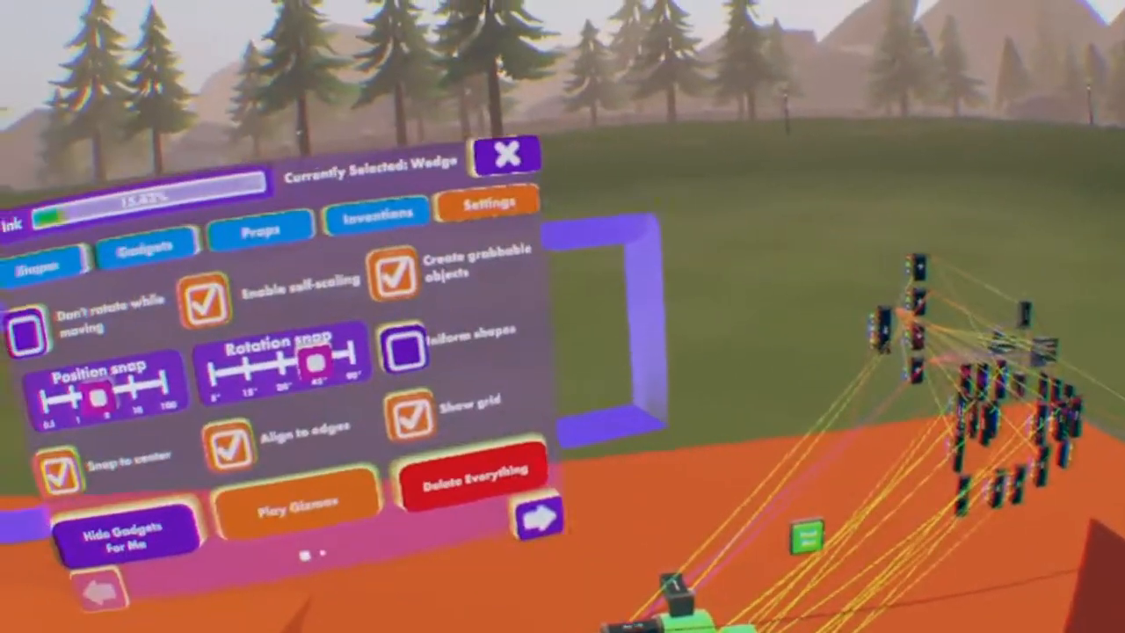
click(506, 153)
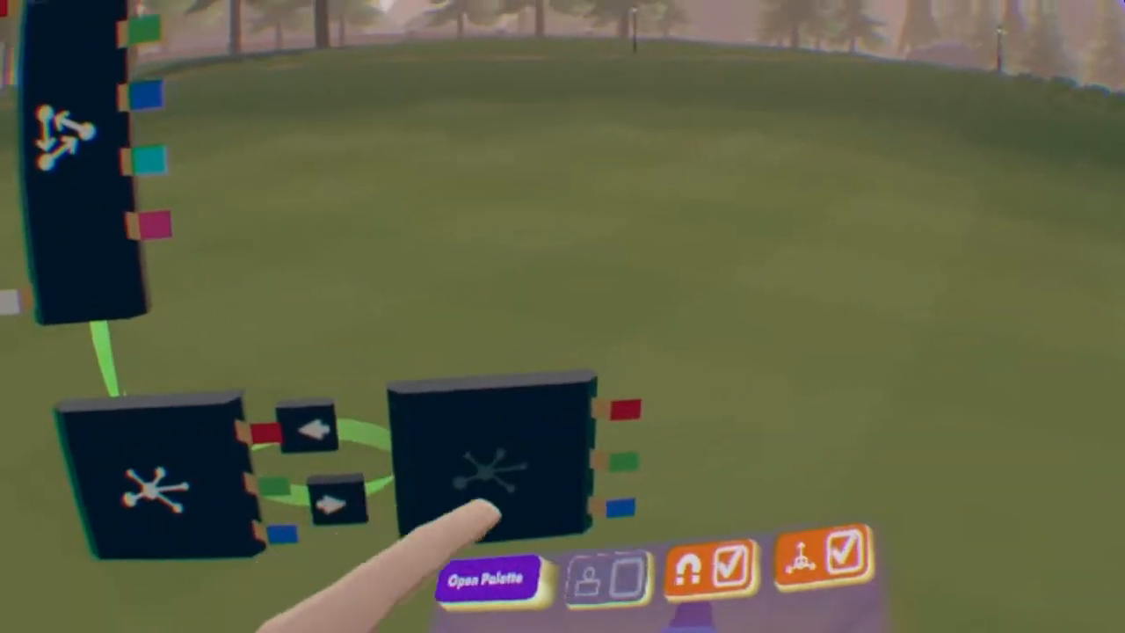
Step: Place a Delay Chip from the palette with its delay set to 20
click(489, 578)
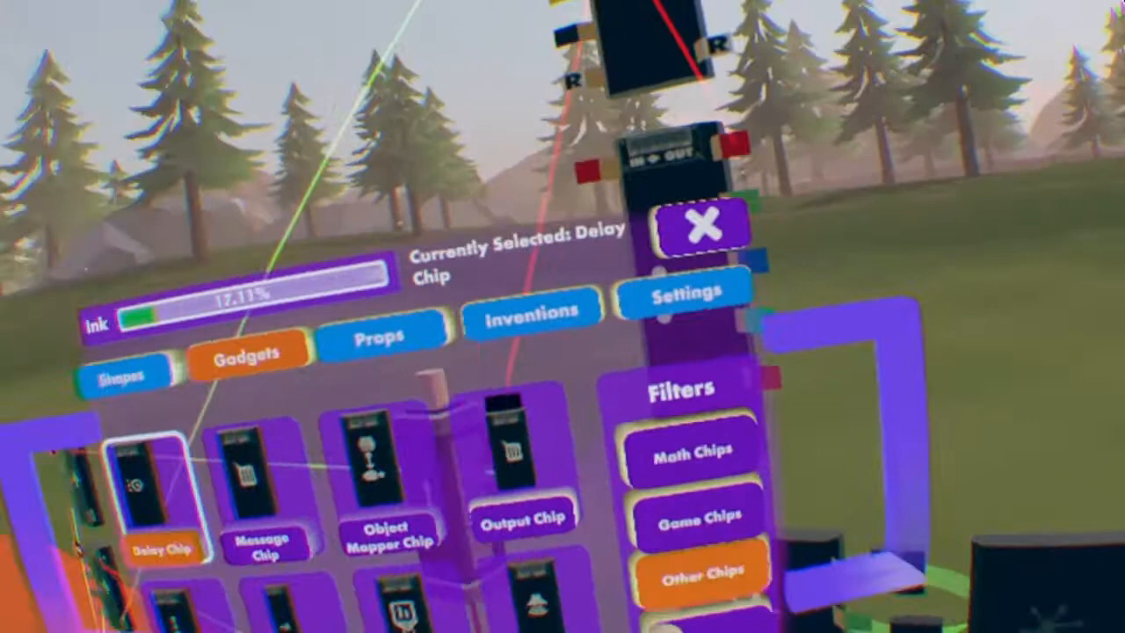
click(698, 226)
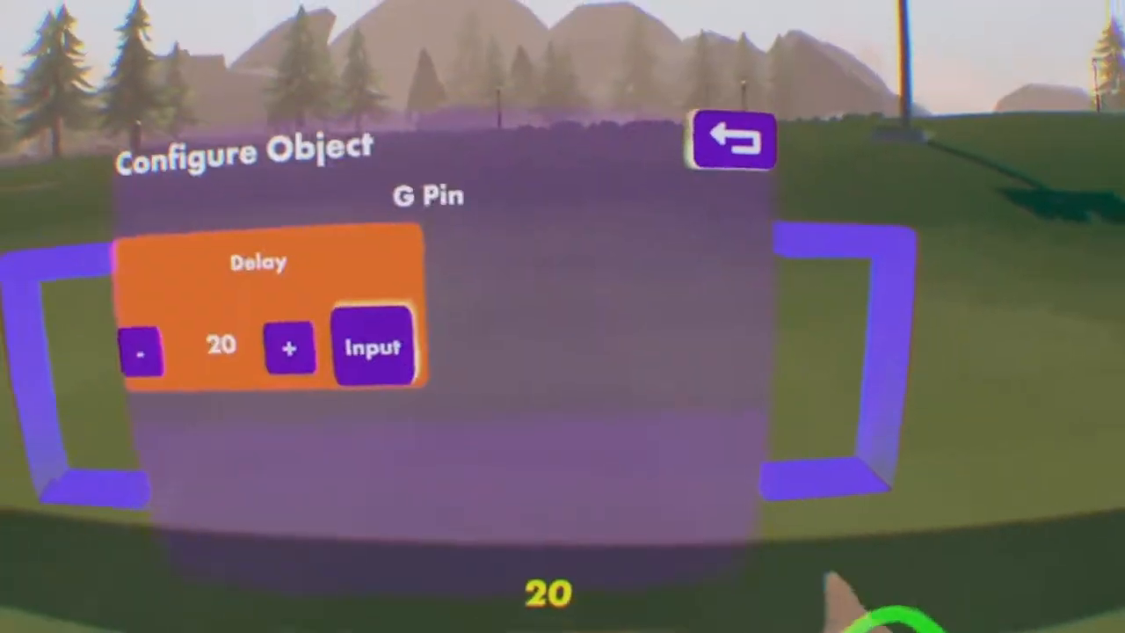
click(734, 140)
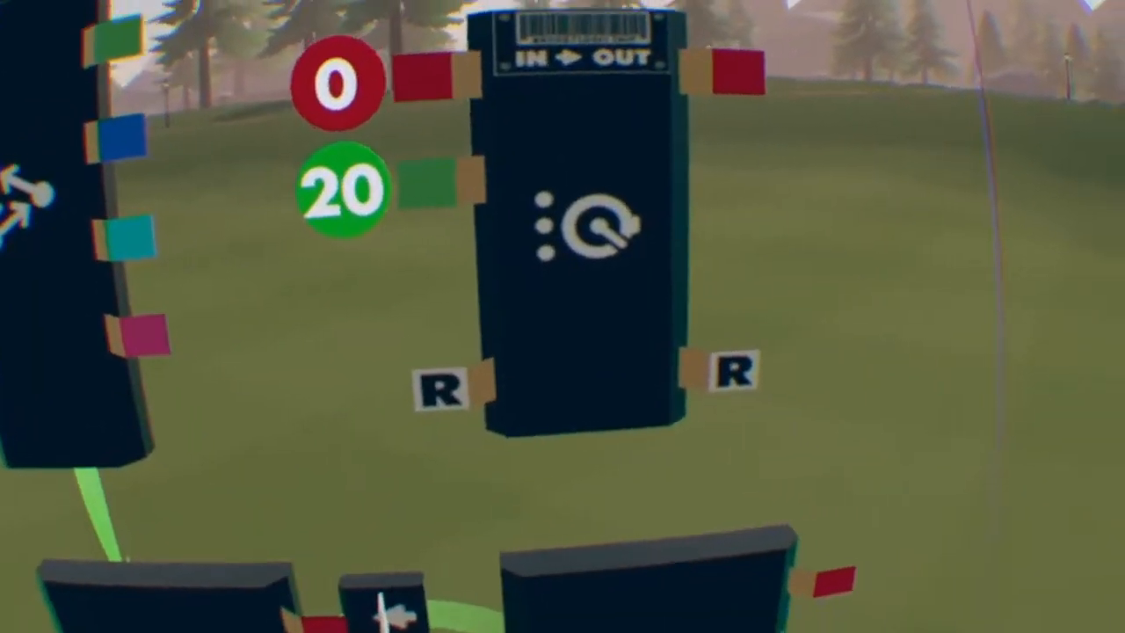